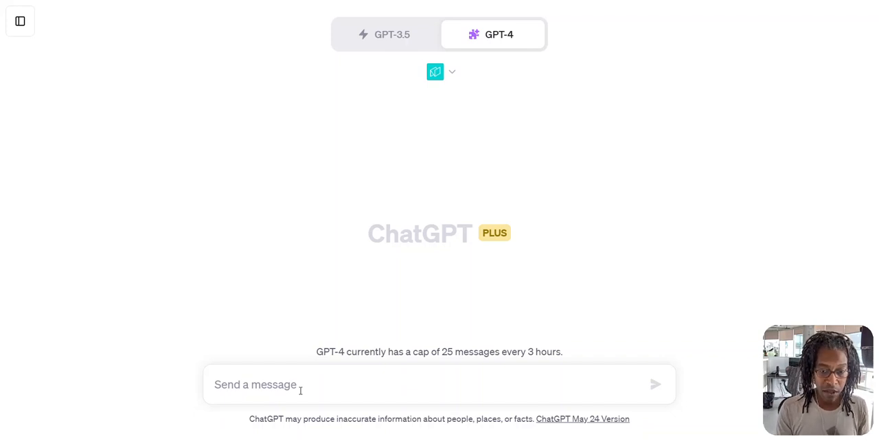
# - Ask ChatGPT whether Wikipedia traffic data is available in BigQuery and send the question
pyautogui.write('I hear that w')
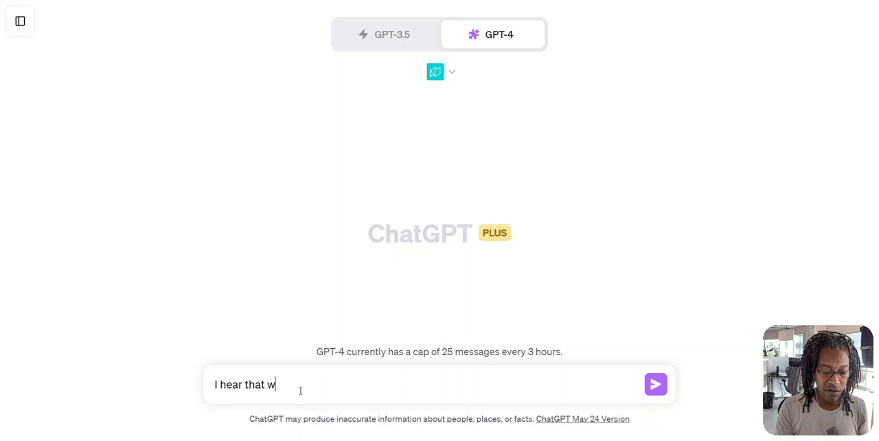
pyautogui.write('ikipd')
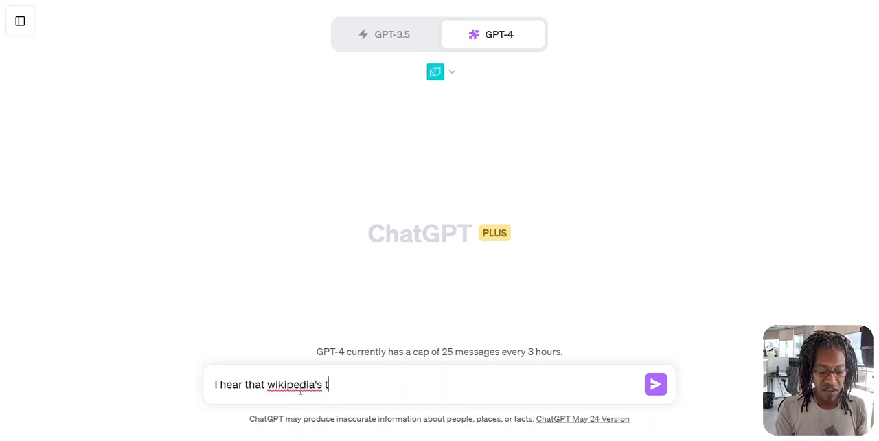
pyautogui.write('raffic is available in bigquery')
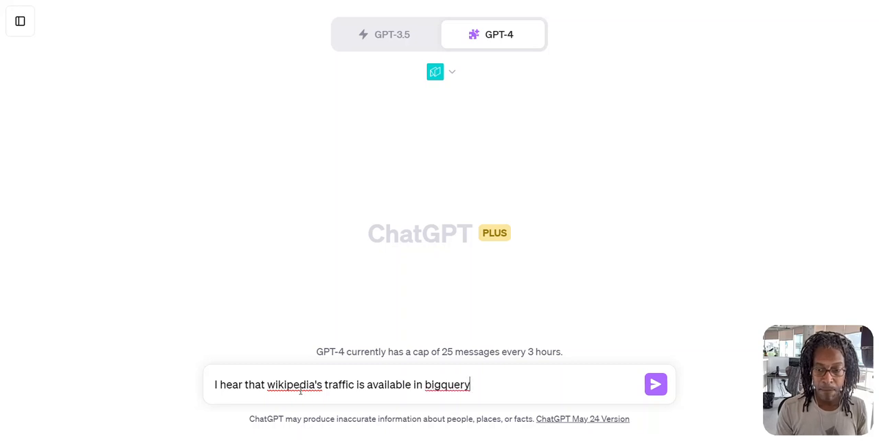
pyautogui.click(654, 384)
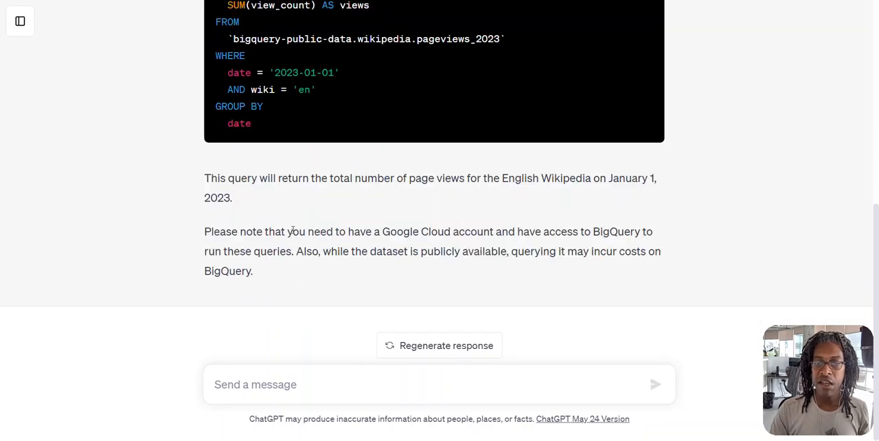
# - Highlight the note about needing a Google Cloud account, then return to the message box
pyautogui.moveTo(291, 231); pyautogui.dragTo(547, 231)
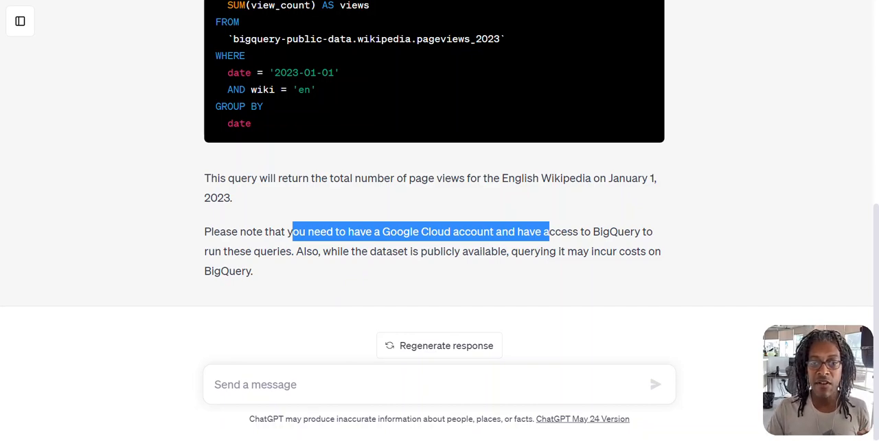
pyautogui.click(335, 384)
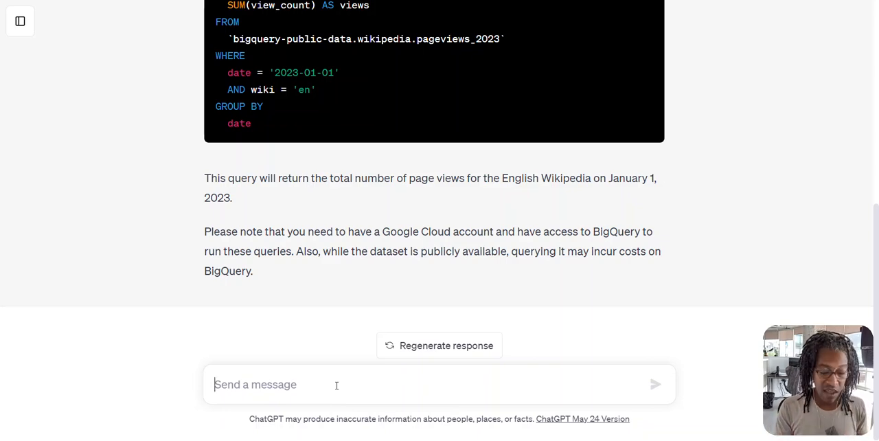
# - Ask Noteable to build a monthly graph of a Wikipedia page's last 12 months of traffic
pyautogui.write('I have a wikipedia page in mind would you be able to use notable to')
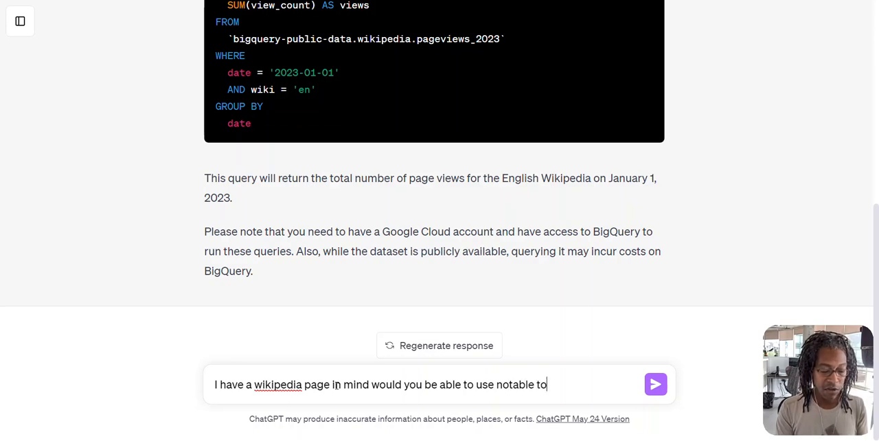
pyautogui.write('build a monthly')
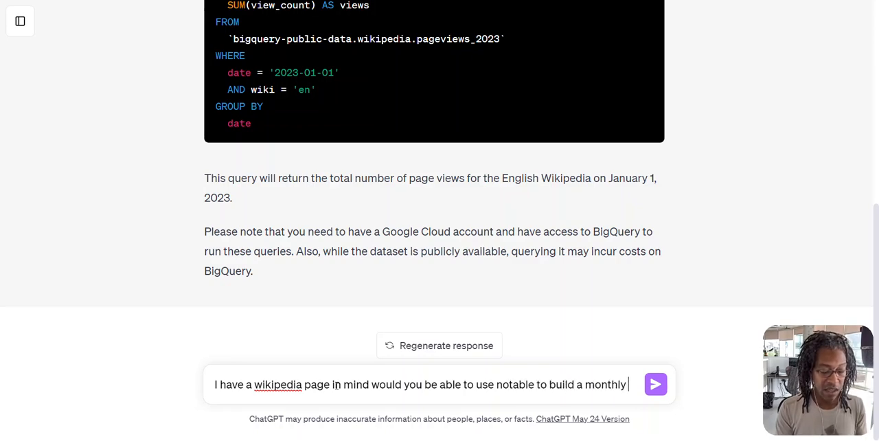
pyautogui.write('graph over the ;')
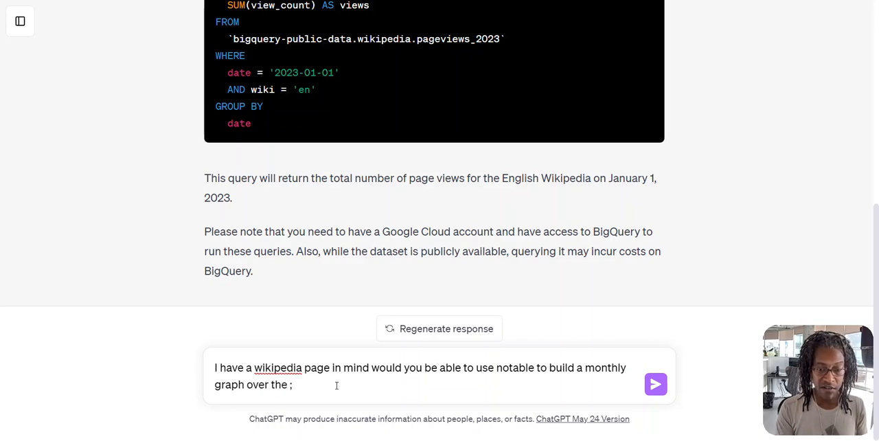
pyautogui.write('last 12 months?')
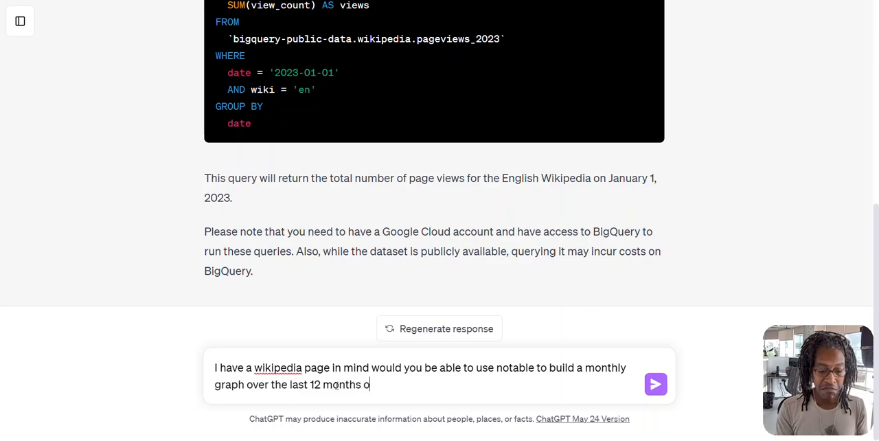
pyautogui.write('f traffic?')
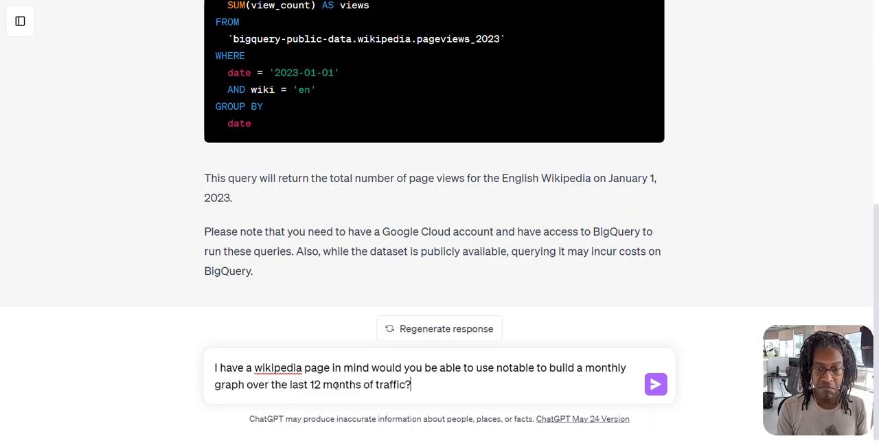
pyautogui.click(654, 384)
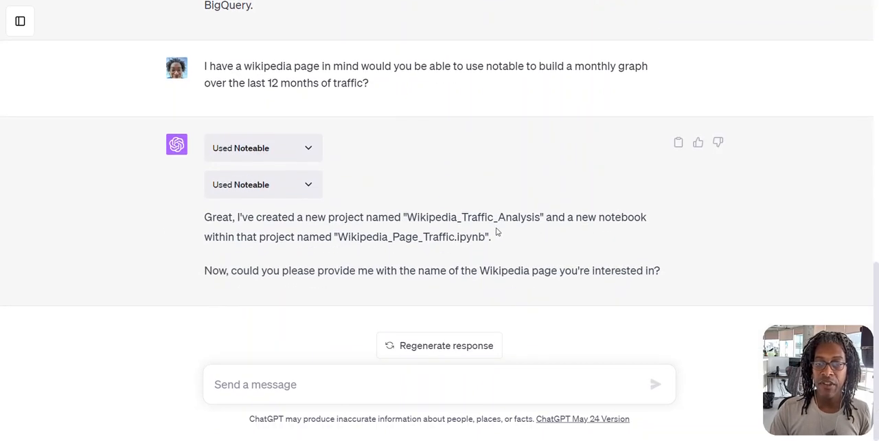
pyautogui.moveTo(480, 356)
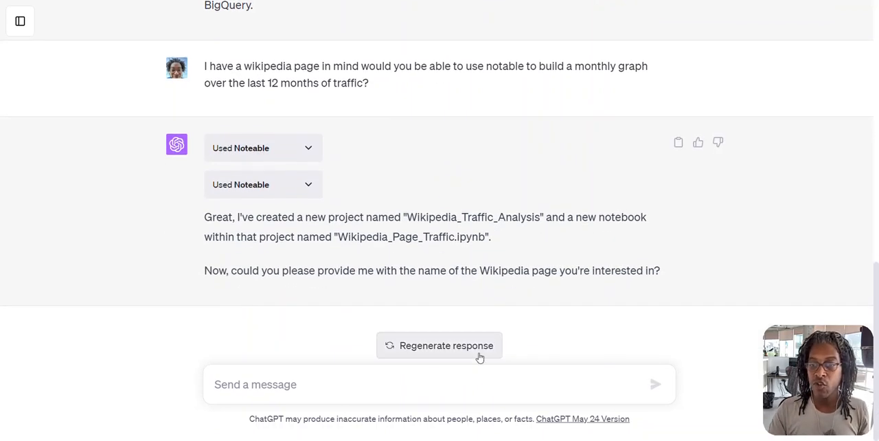
pyautogui.moveTo(296, 273)
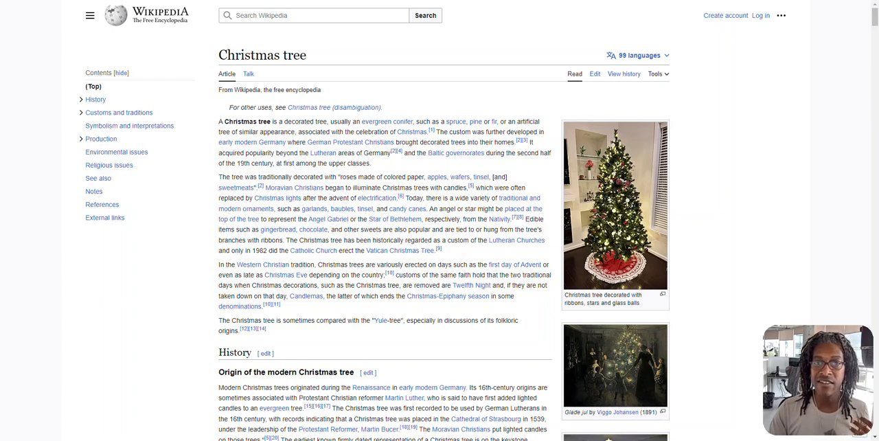
pyautogui.moveTo(333, 121)
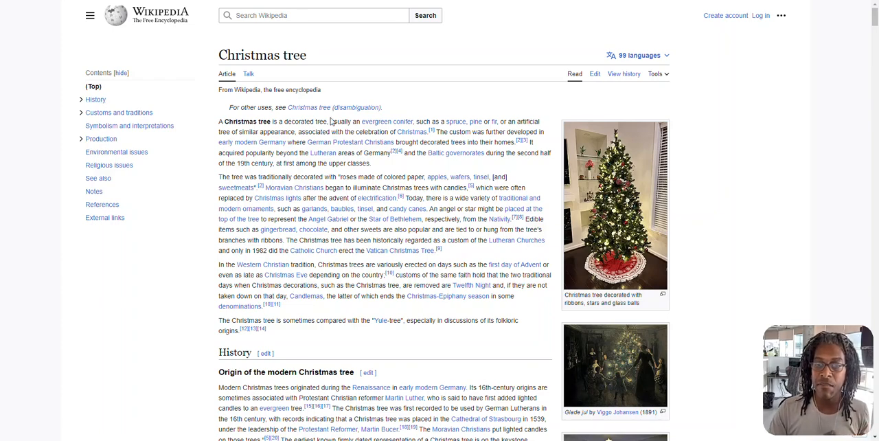
pyautogui.moveTo(331, 121)
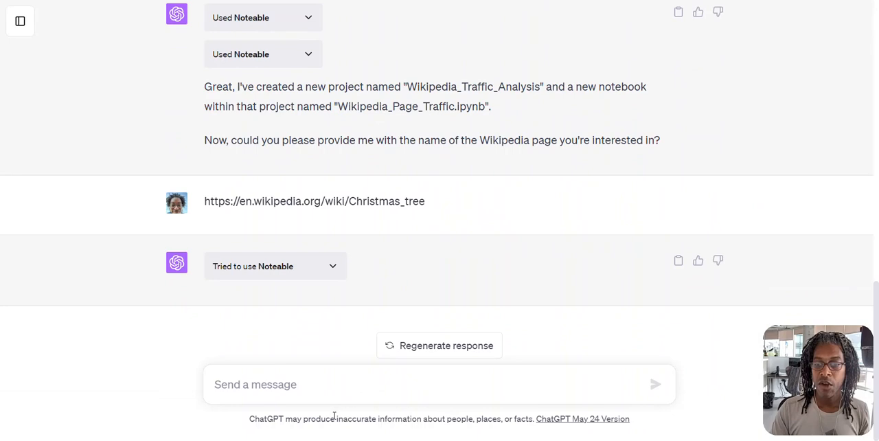
# - Write a follow-up saying the URL of the Christmas tree page was already given
pyautogui.write('I have')
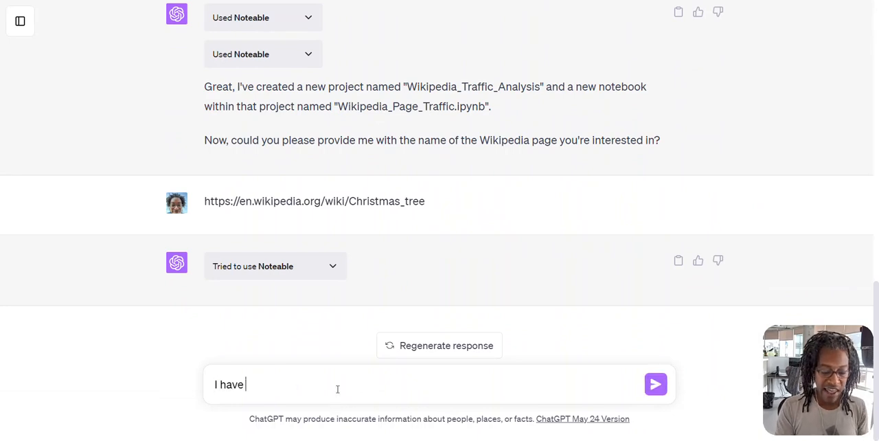
pyautogui.write('the URL o')
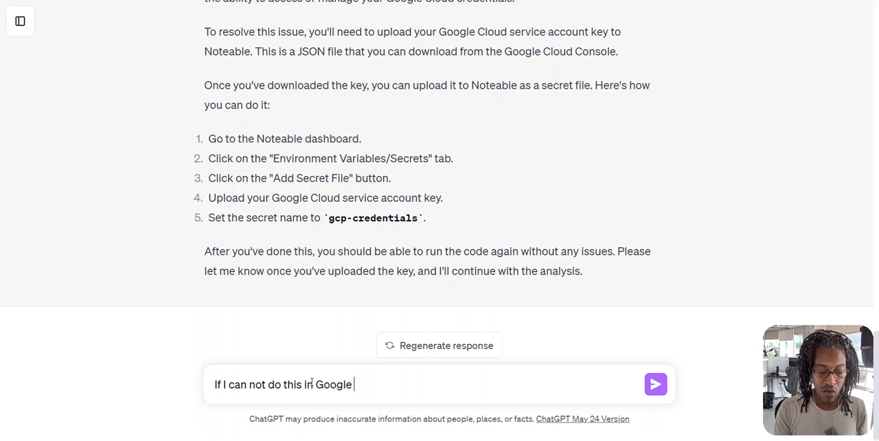
# - Ask for another approach that avoids Google Cloud
pyautogui.write('Cloud is t')
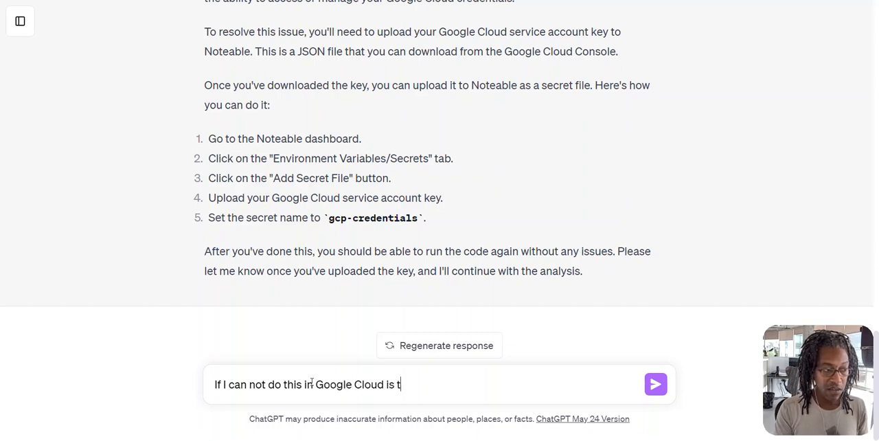
pyautogui.write('here anot')
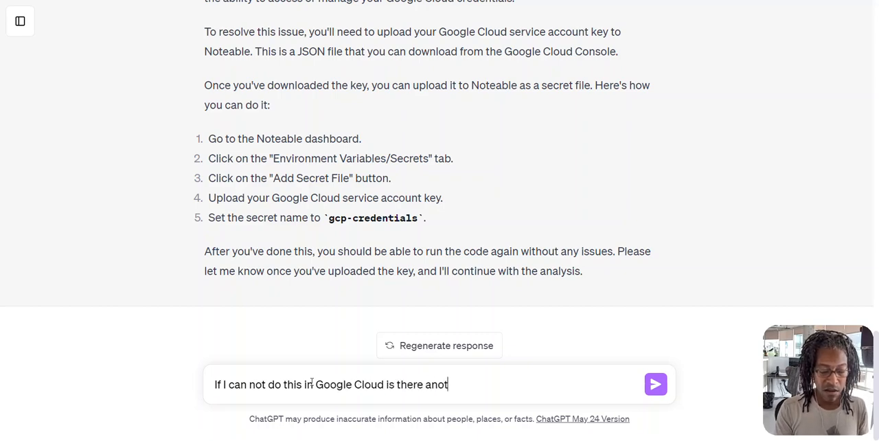
pyautogui.click(656, 385)
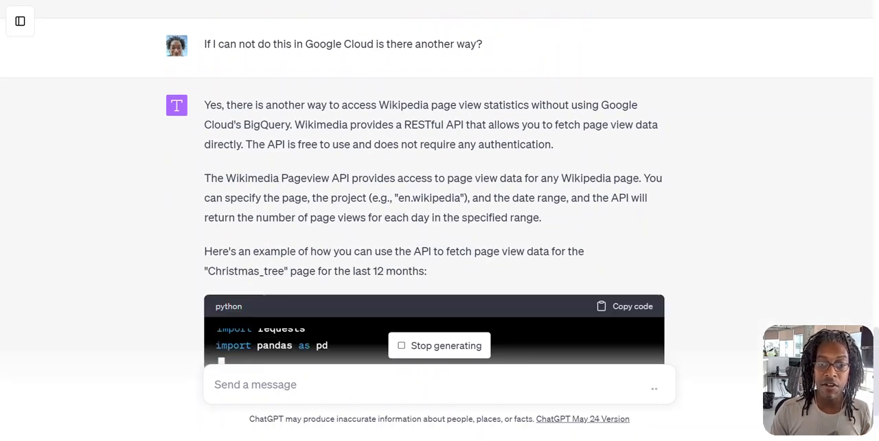
# - Reply 'Yes, please do that for me' to the Wikimedia Pageview API proposal
pyautogui.scroll(-3)
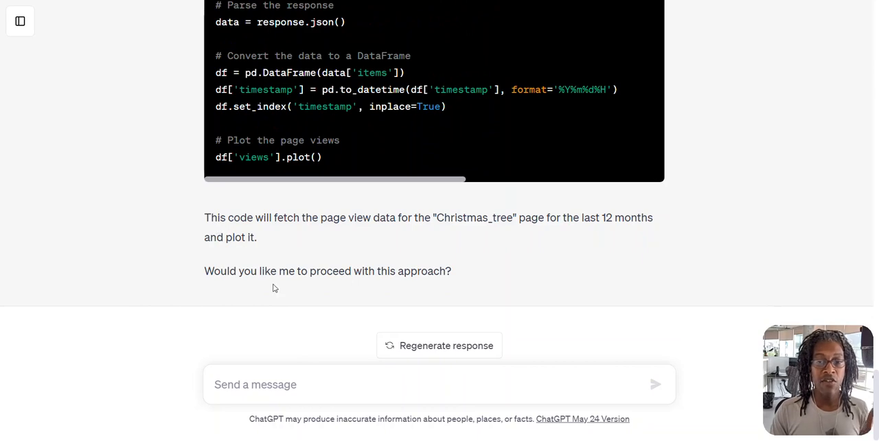
pyautogui.write('Yes, please do')
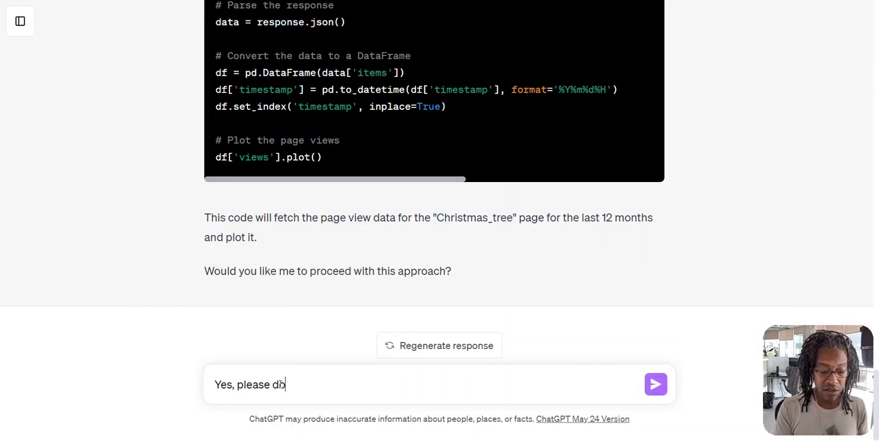
pyautogui.write('that for me')
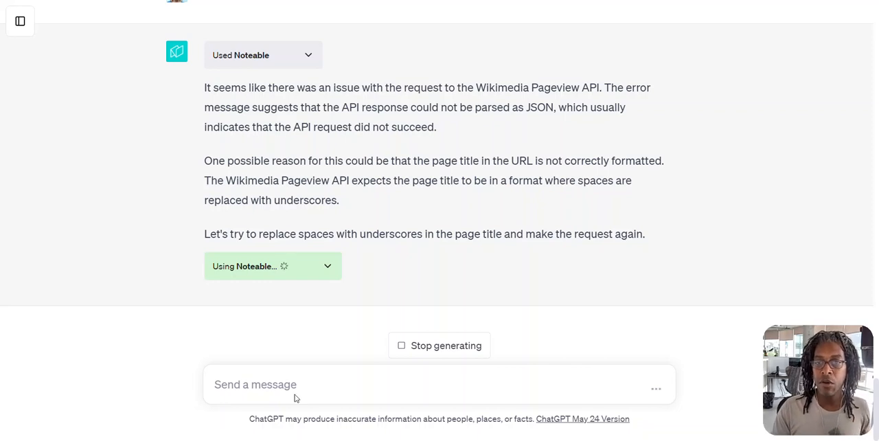
pyautogui.moveTo(467, 147)
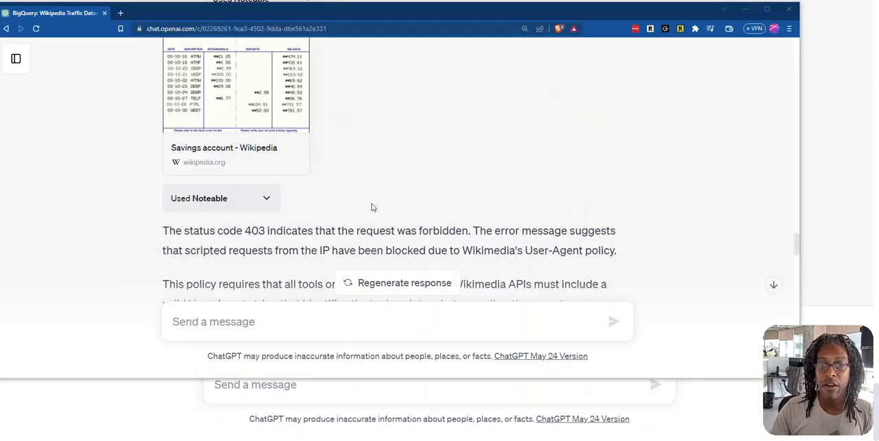
pyautogui.moveTo(488, 180)
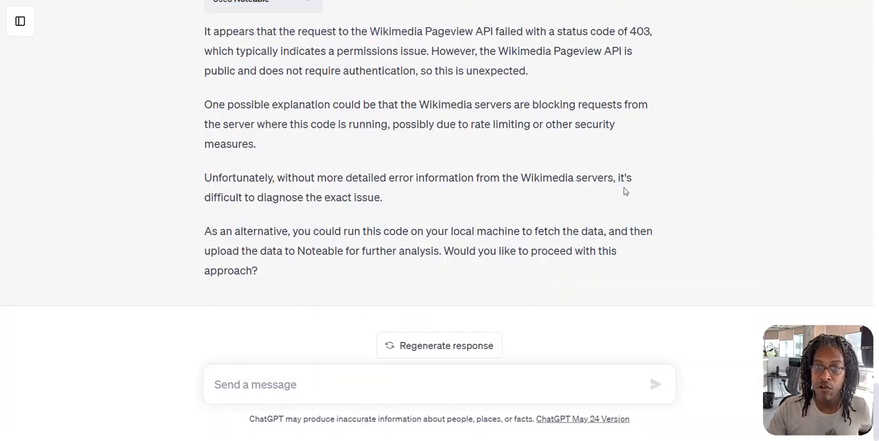
pyautogui.moveTo(445, 296)
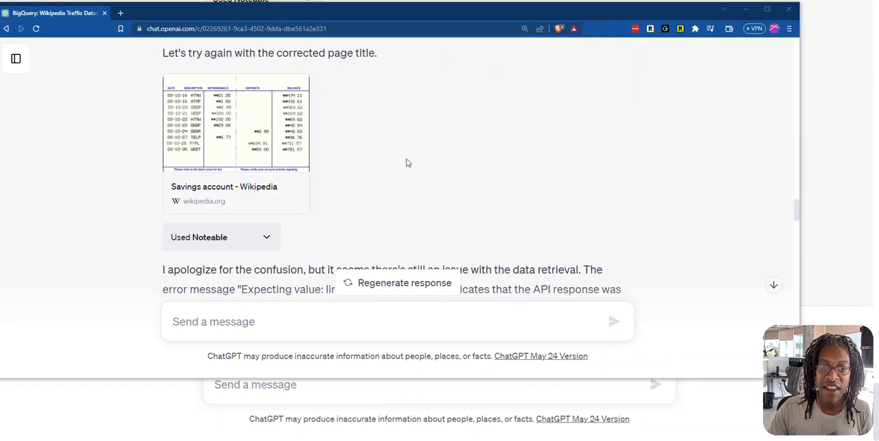
# - Copy the earlier paragraph about adding a User-Agent string to the request headers
pyautogui.scroll(-3)
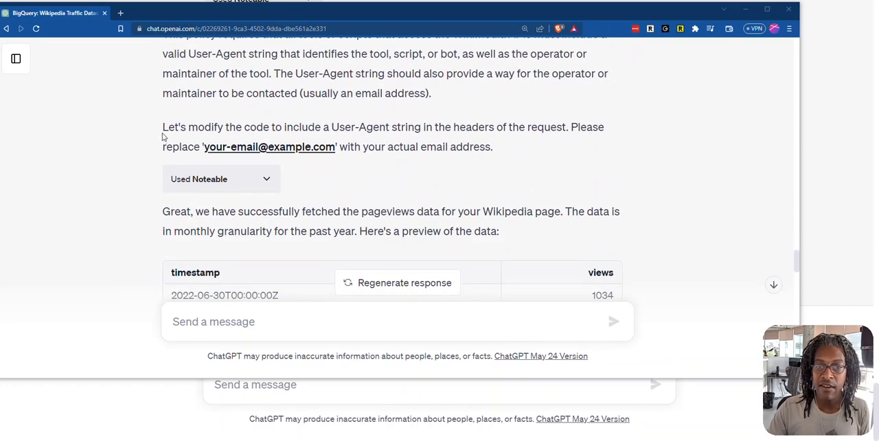
pyautogui.moveTo(162, 126); pyautogui.dragTo(494, 146)
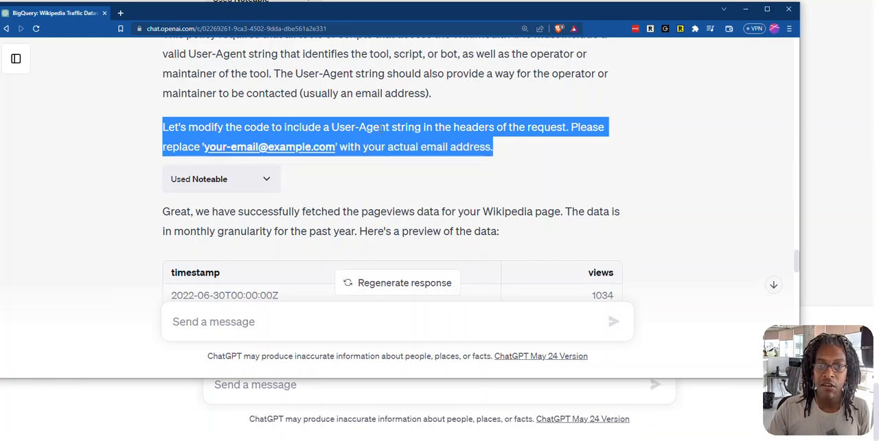
pyautogui.rightClick(378, 138)
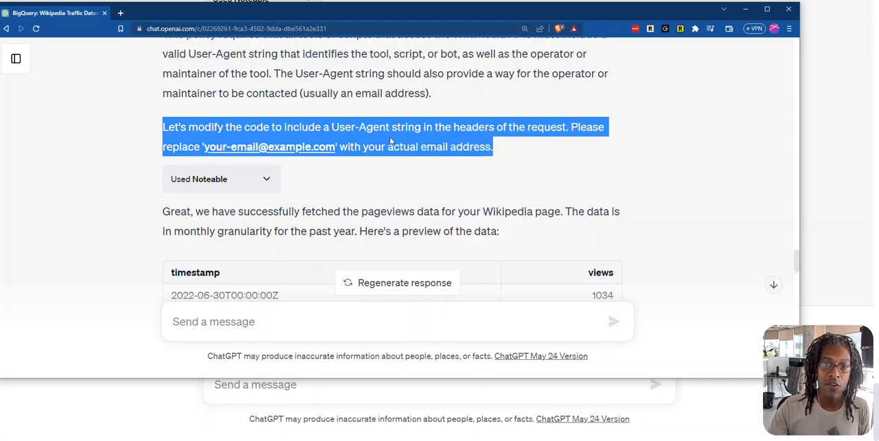
pyautogui.scroll(-3)
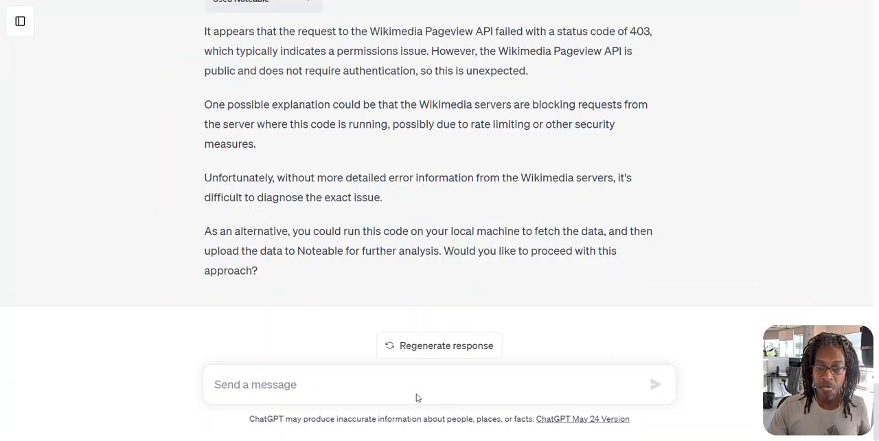
# - Send 'Yesterday you told me this was possible, is it still?' with the pasted User-Agent advice
pyautogui.write('Y')
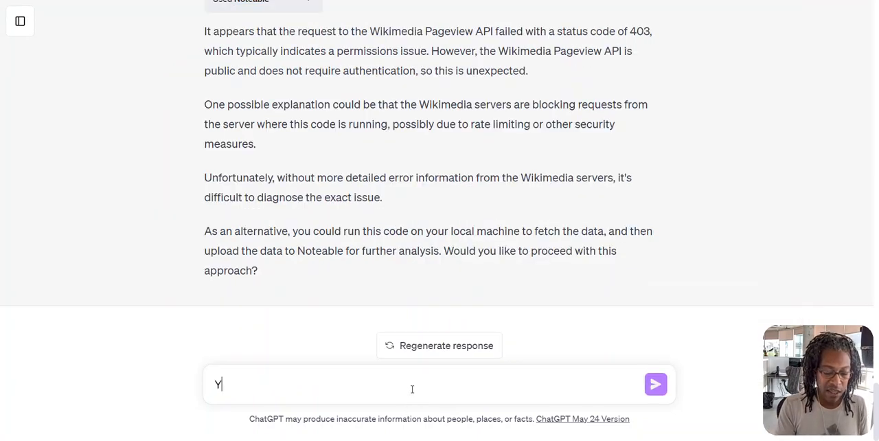
pyautogui.write('esterday you told me this wa')
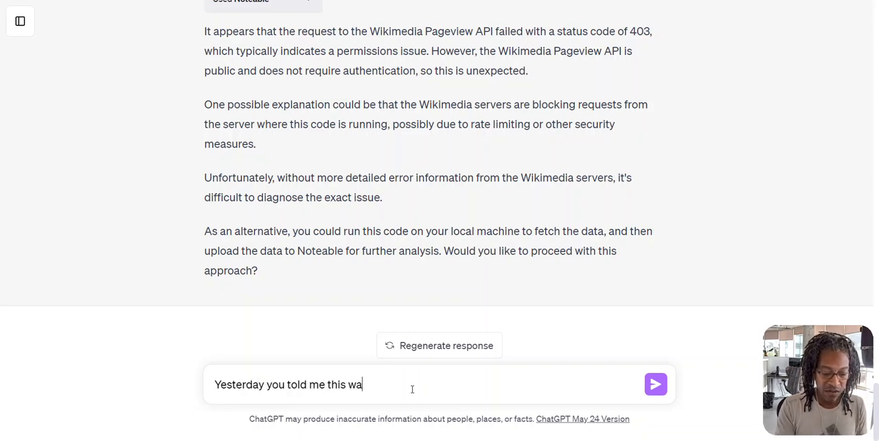
pyautogui.write('s possible, io')
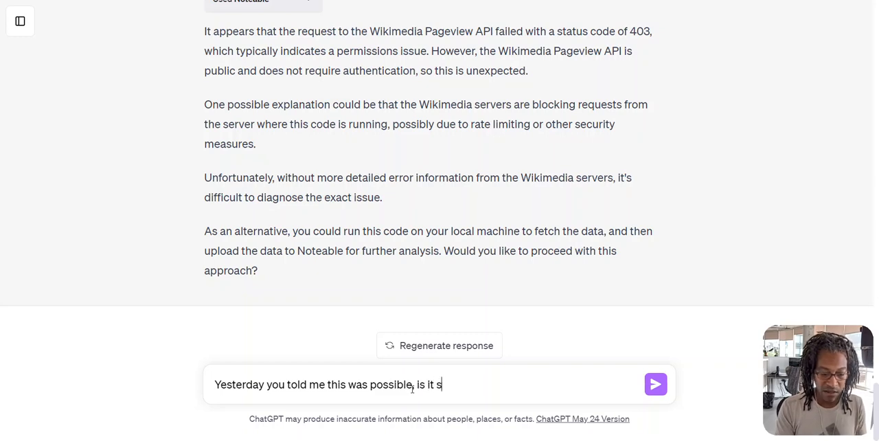
pyautogui.write('till?')
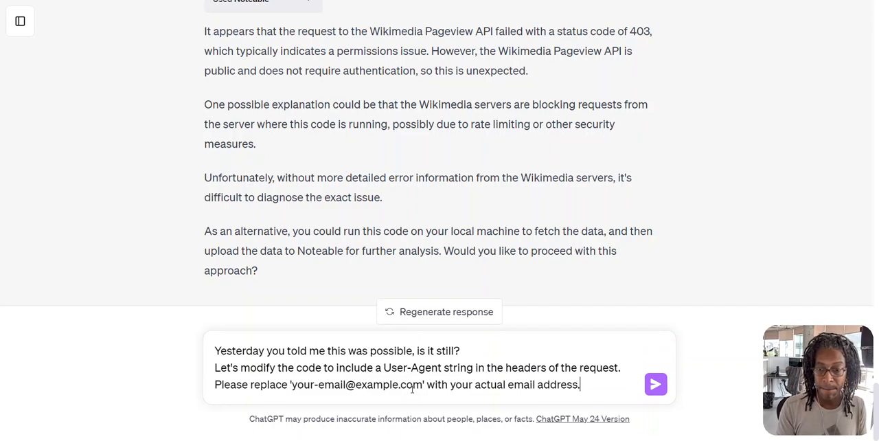
pyautogui.click(654, 385)
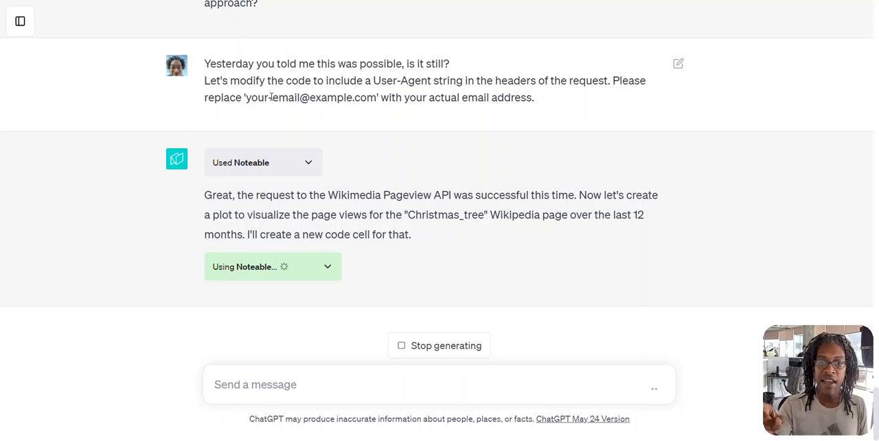
pyautogui.moveTo(452, 151)
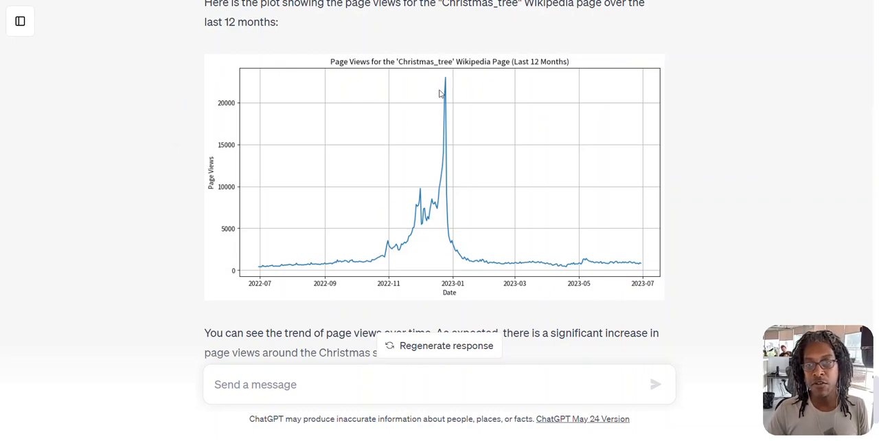
pyautogui.moveTo(390, 407)
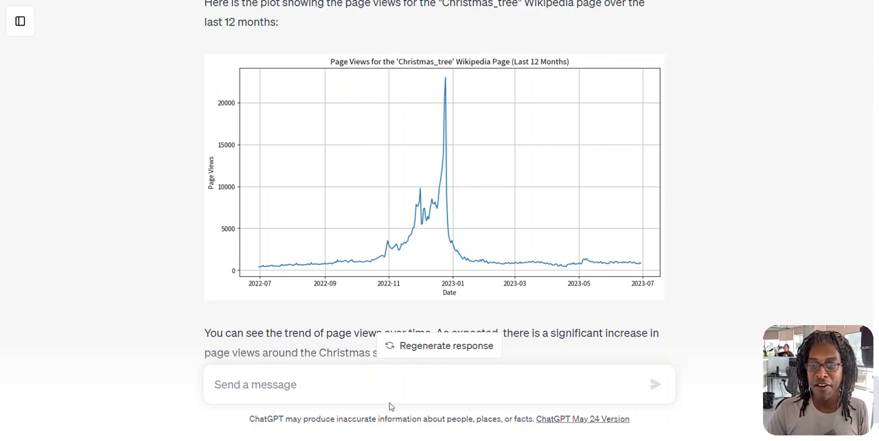
pyautogui.moveTo(571, 317)
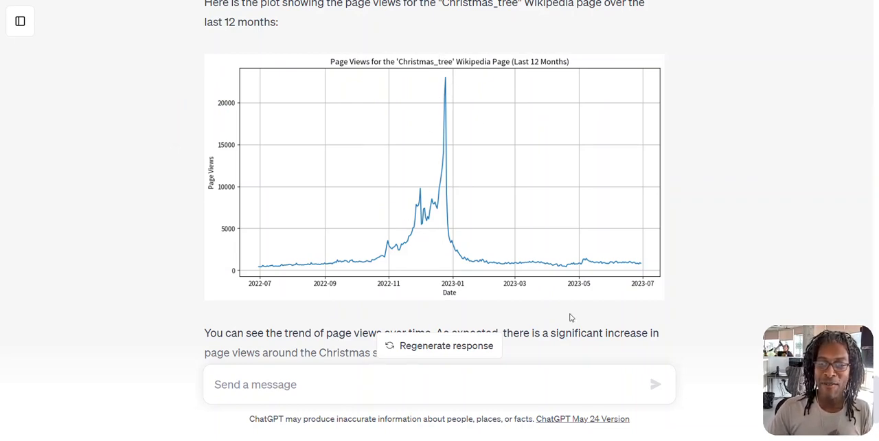
pyautogui.moveTo(652, 283)
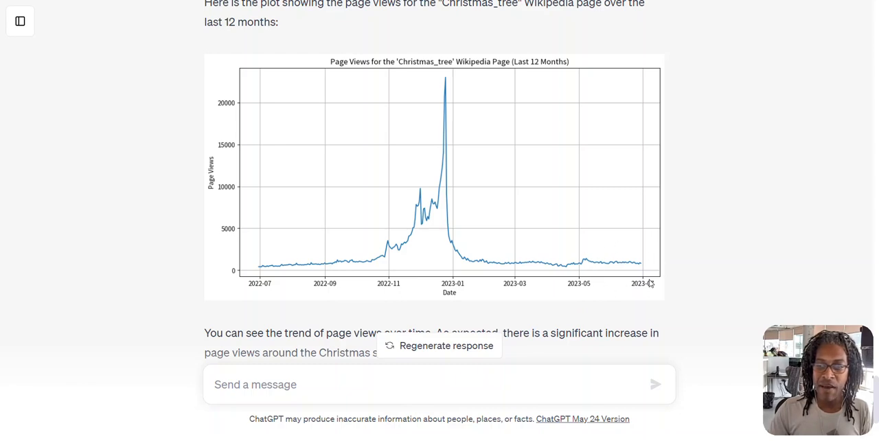
pyautogui.write('I have a different page for you to analyze')
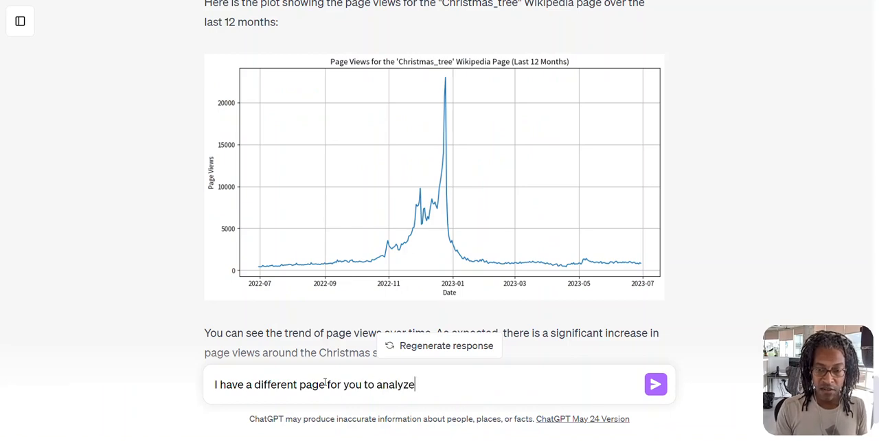
# - Send the Customer_relationship_management Wikipedia URL for analysis and view its 12-month page-view plot
pyautogui.write('https://en.wikipedia.org/wiki/Customer_relationship_management')
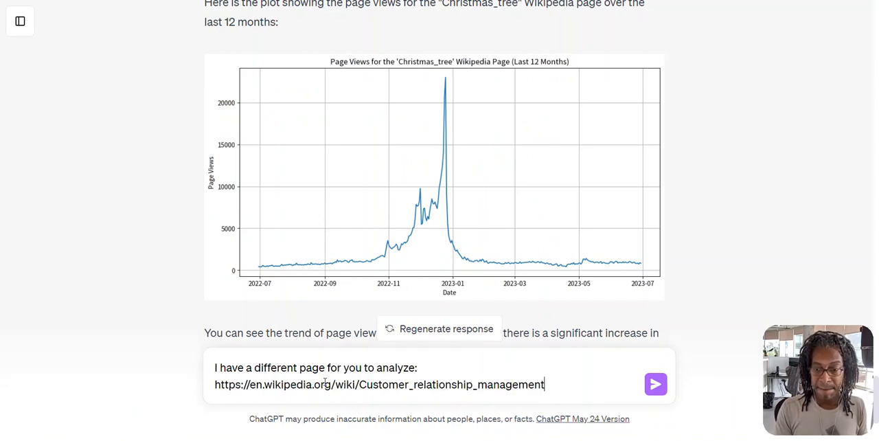
pyautogui.click(654, 385)
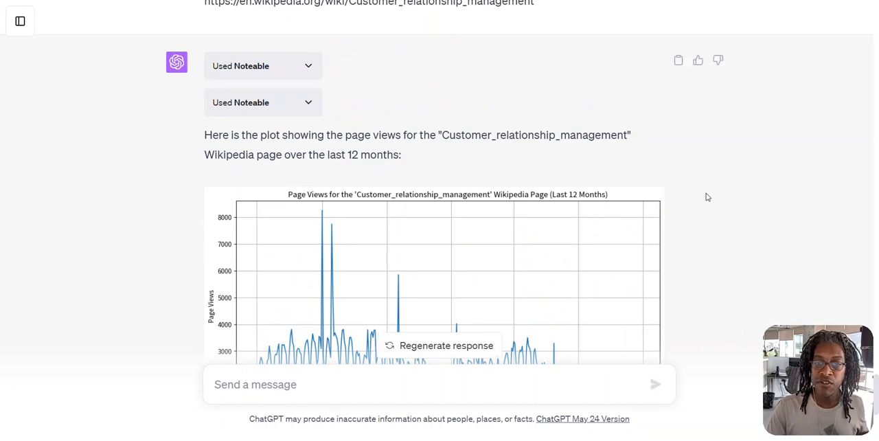
pyautogui.scroll(-3)
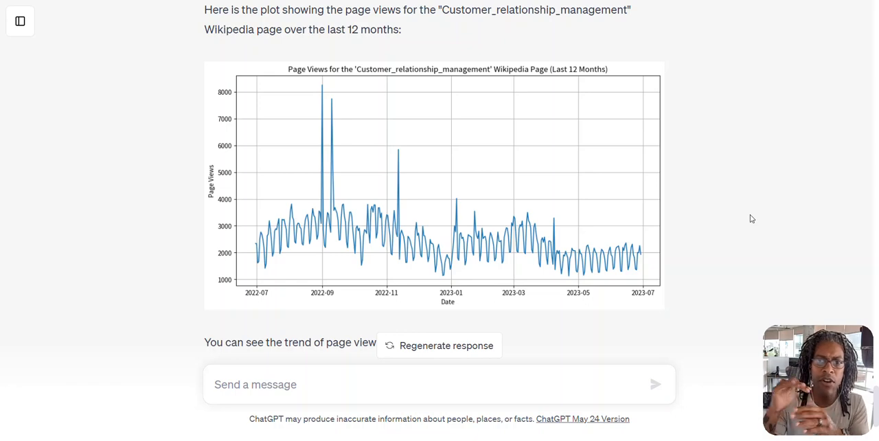
pyautogui.moveTo(756, 224)
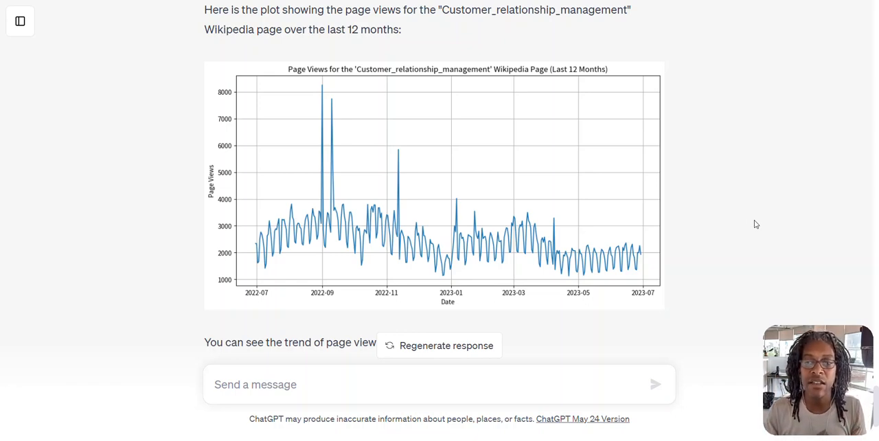